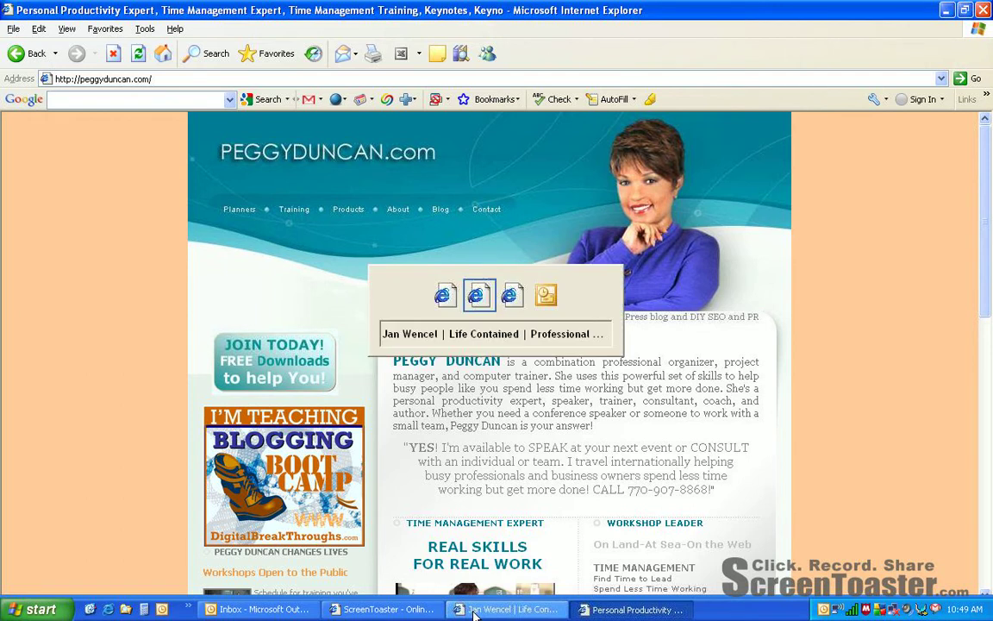
Step: Switch from the browser to the Outlook inbox window via the taskbar
click(259, 610)
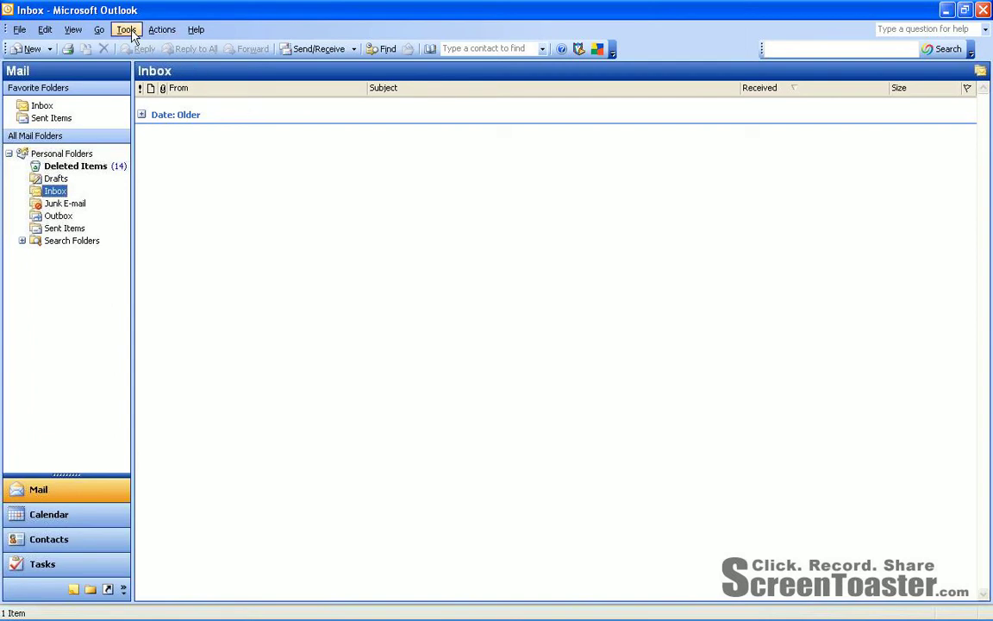
Step: Reach the Rules and Alerts manager from the Tools menu
click(126, 29)
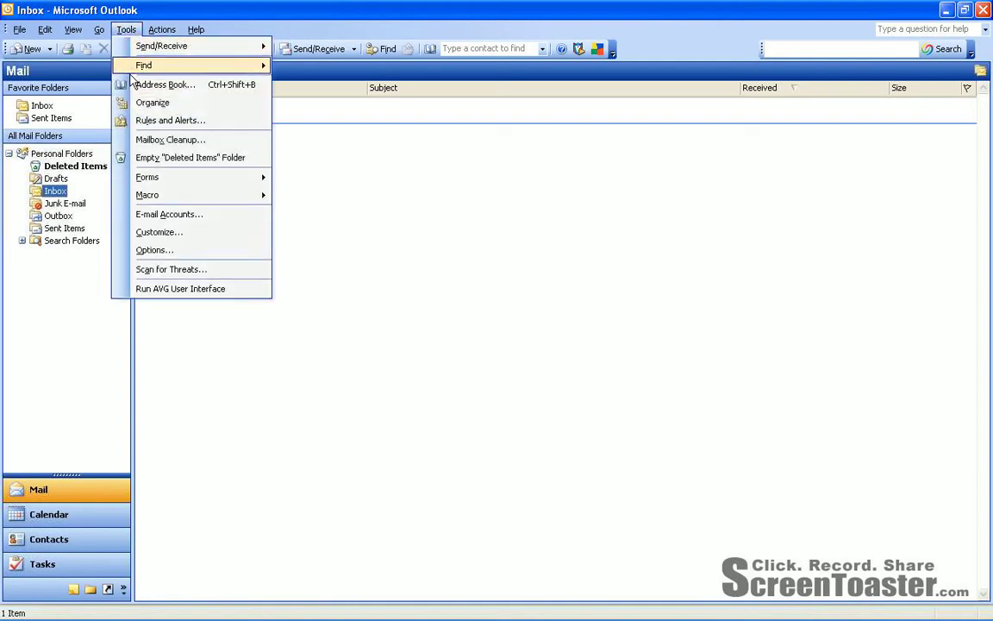
mouse_move(169, 121)
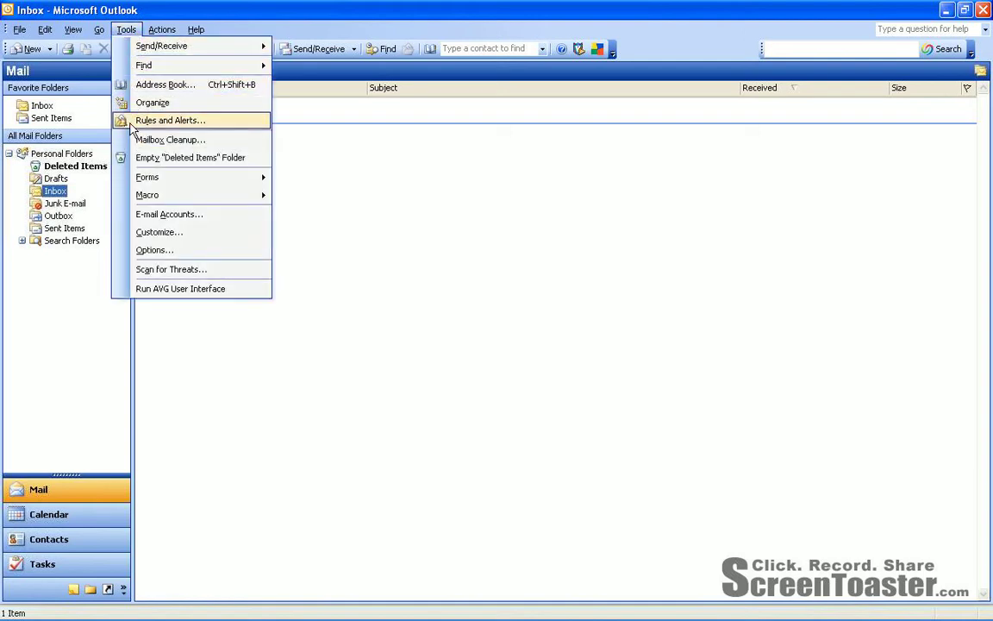
click(169, 120)
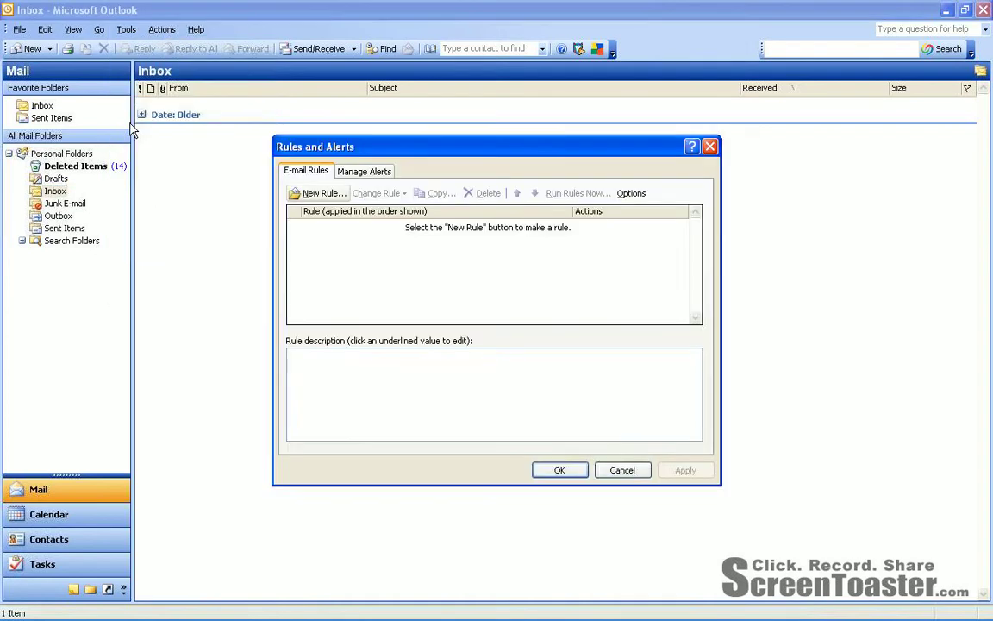
mouse_move(238, 175)
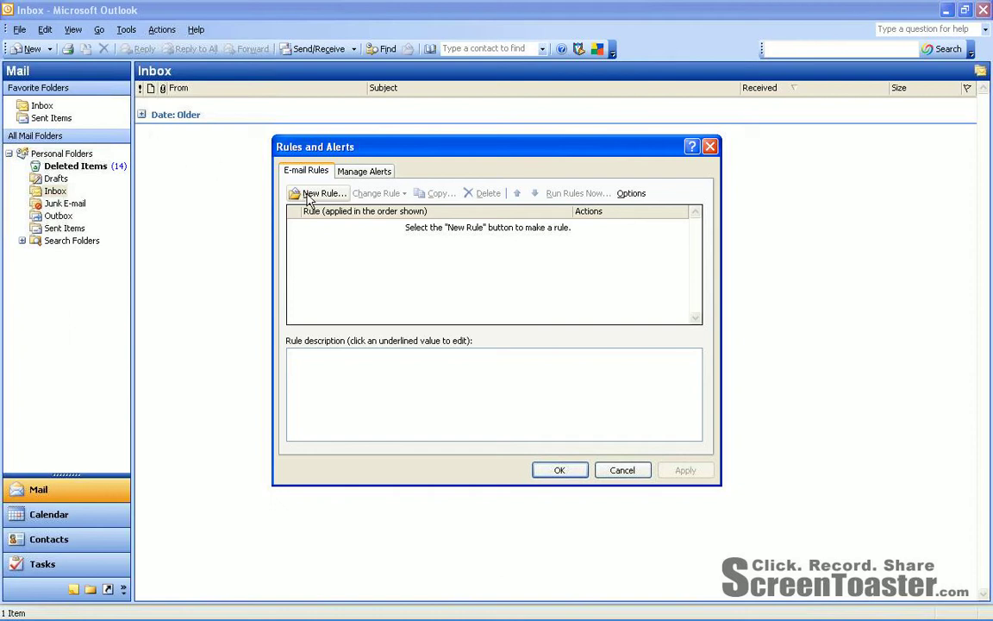
Step: Start a new rule from a blank rule that checks messages after sending, then continue
click(321, 193)
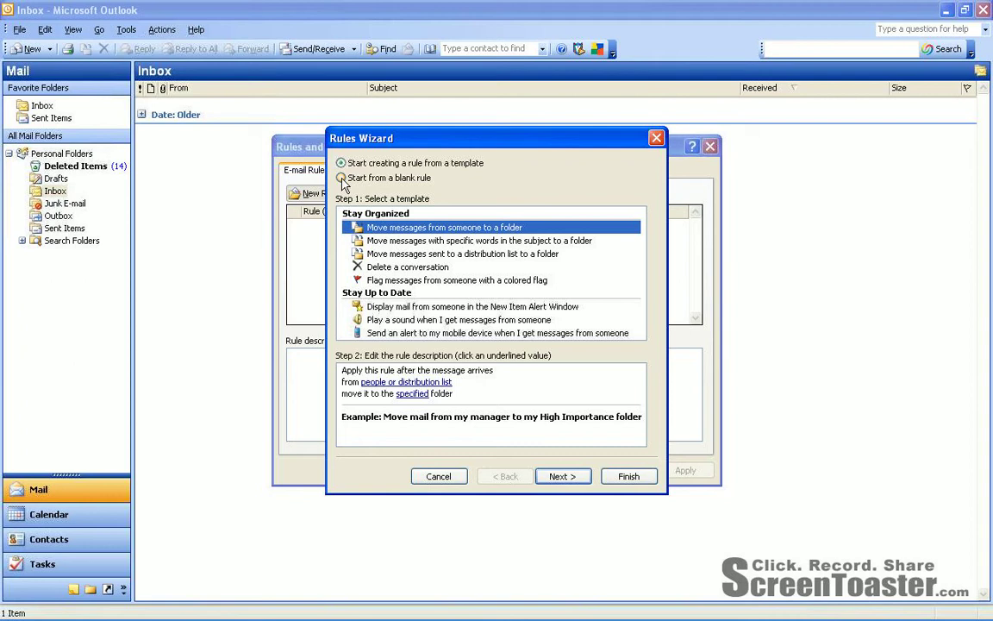
click(341, 178)
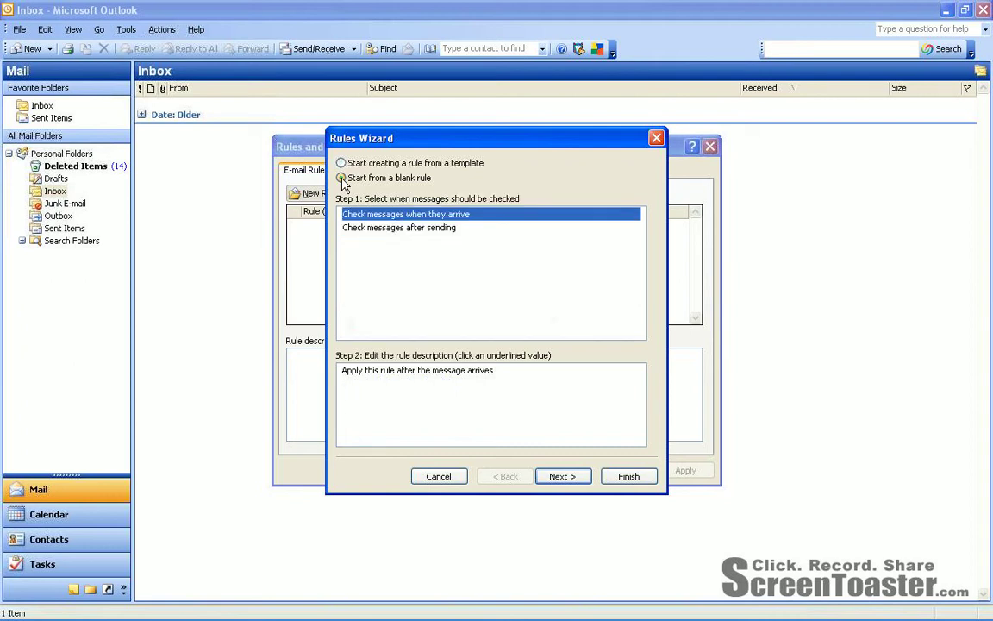
click(341, 177)
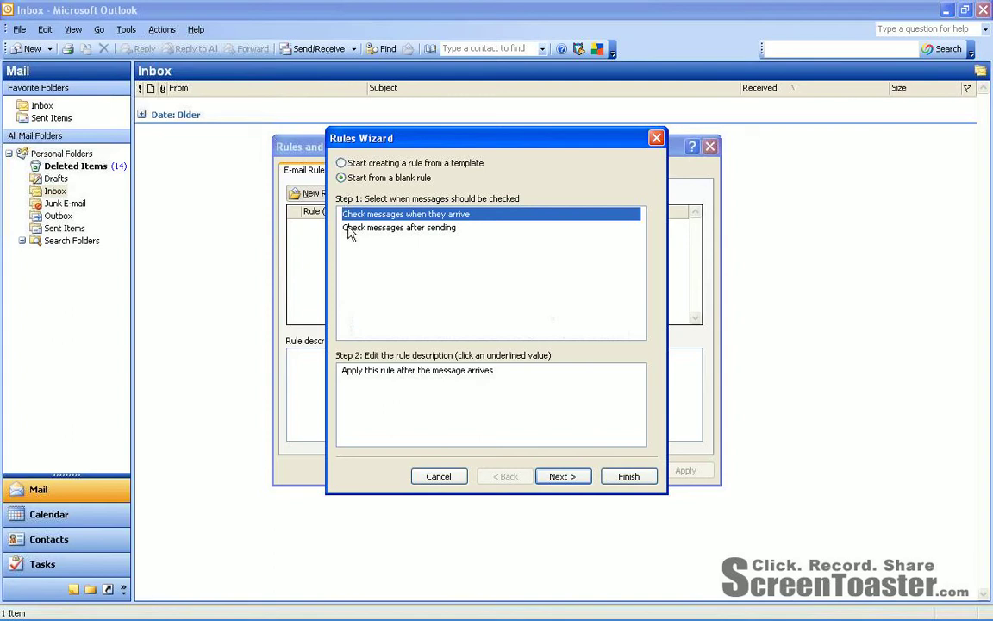
mouse_move(350, 233)
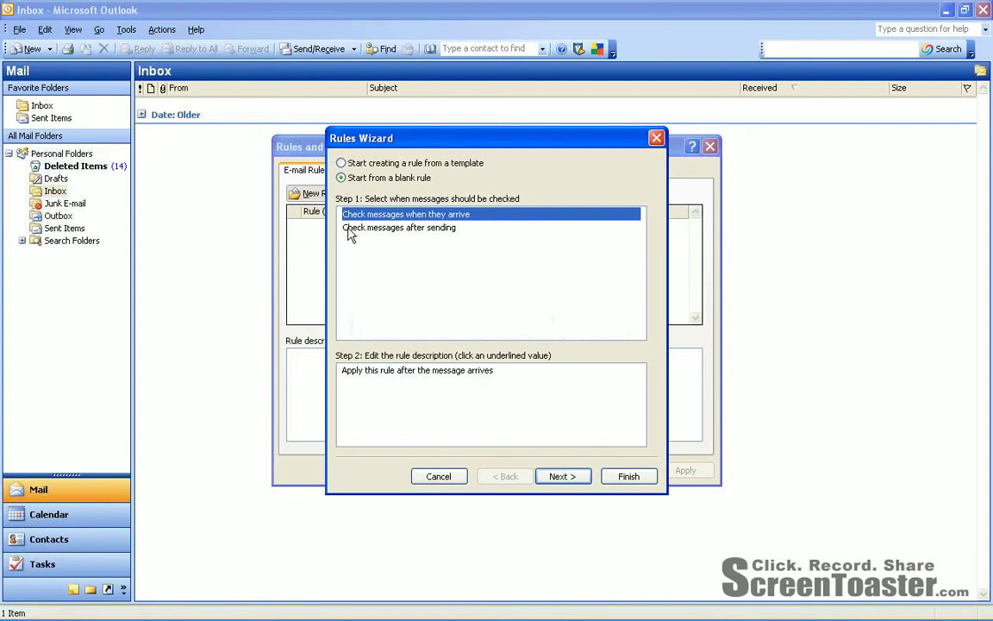
click(400, 228)
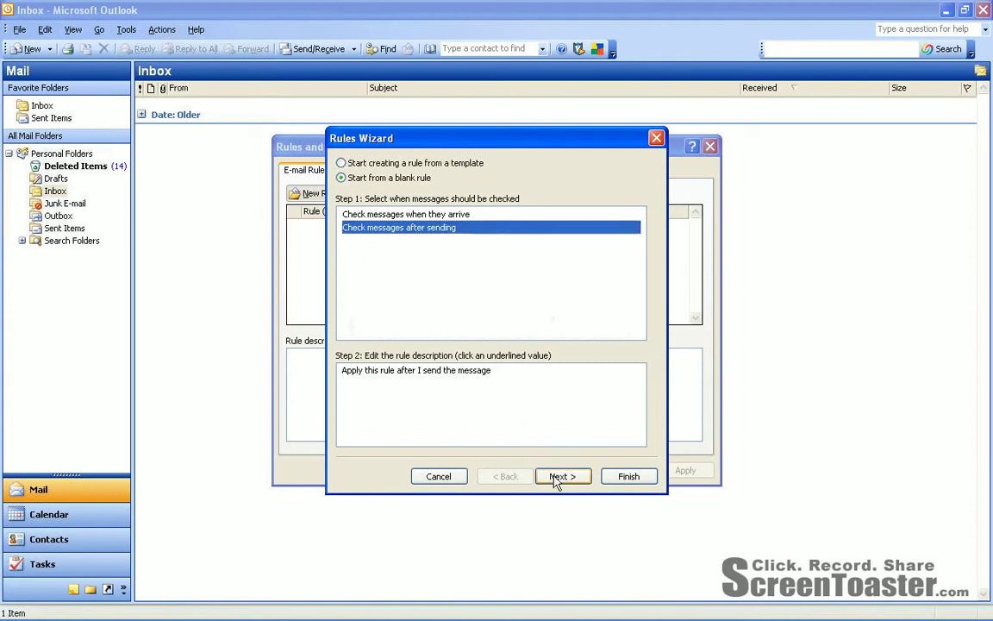
click(559, 476)
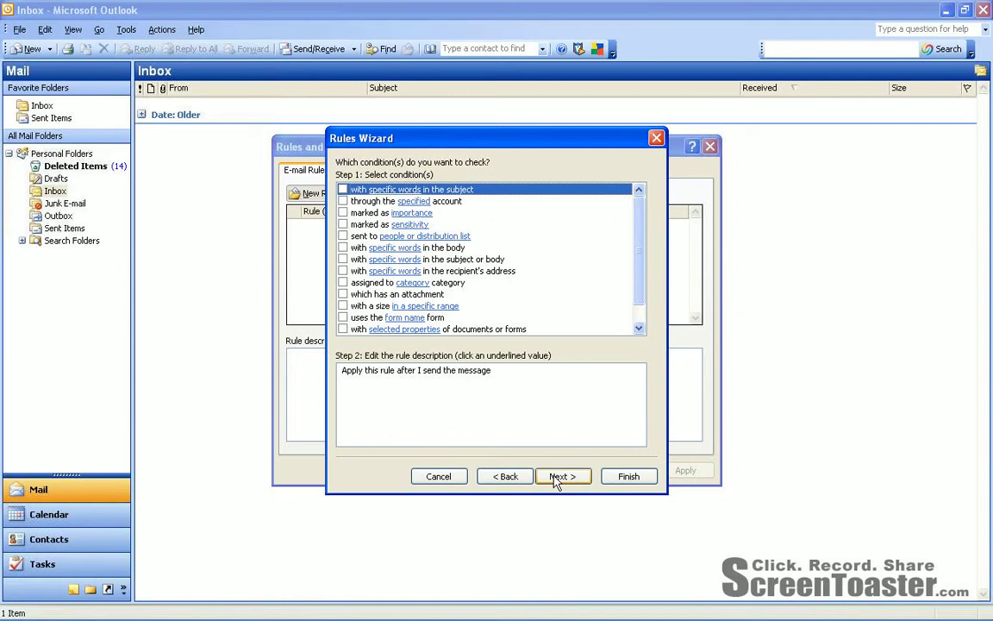
Step: Continue with no conditions and confirm the rule applies to every sent message
click(562, 475)
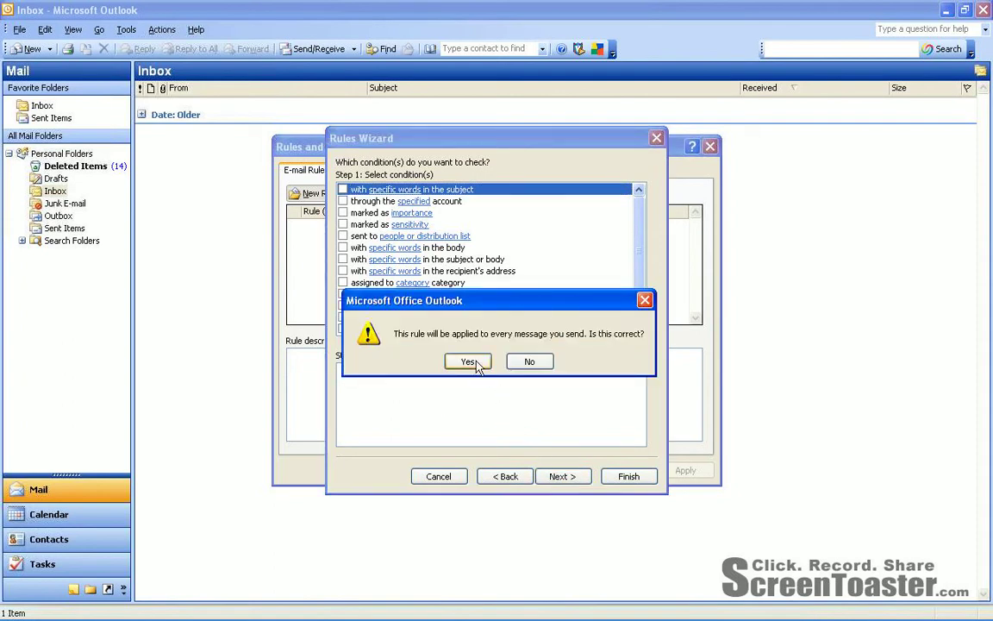
click(467, 362)
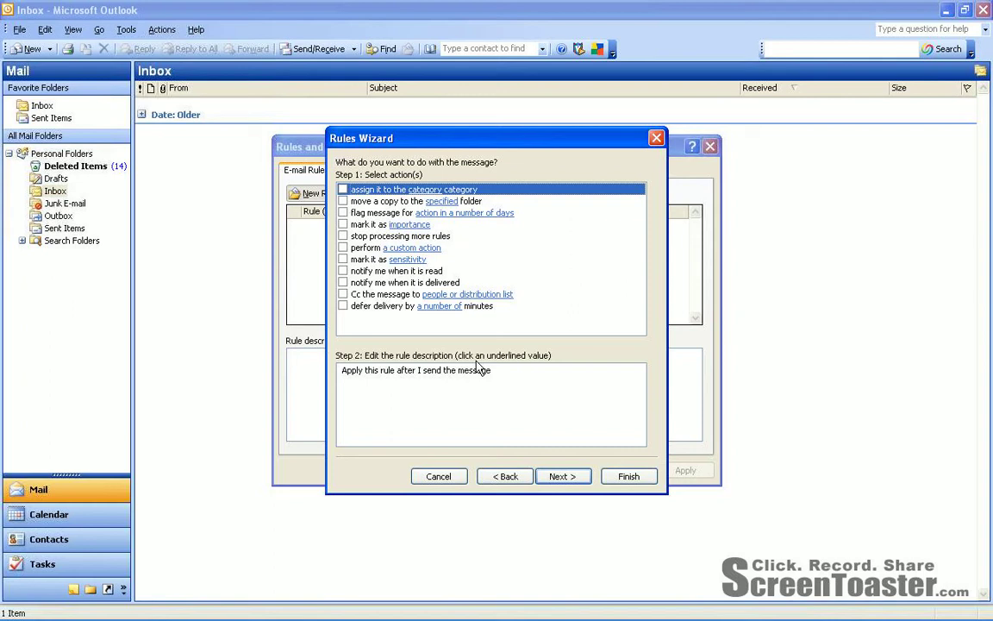
mouse_move(379, 310)
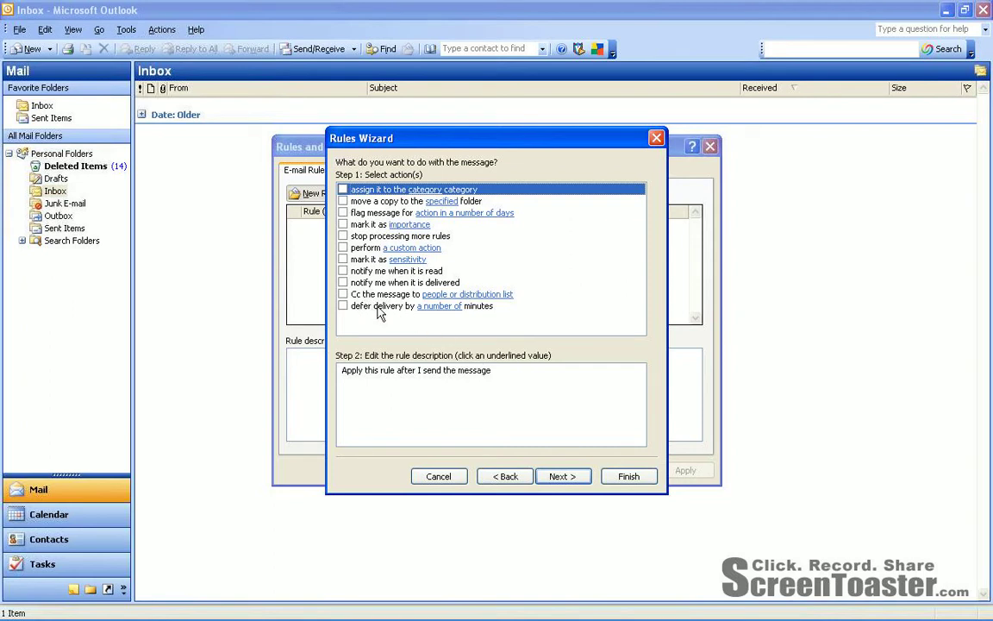
Step: Add the 'defer delivery by a number of minutes' action set to 2 minutes and continue
click(344, 305)
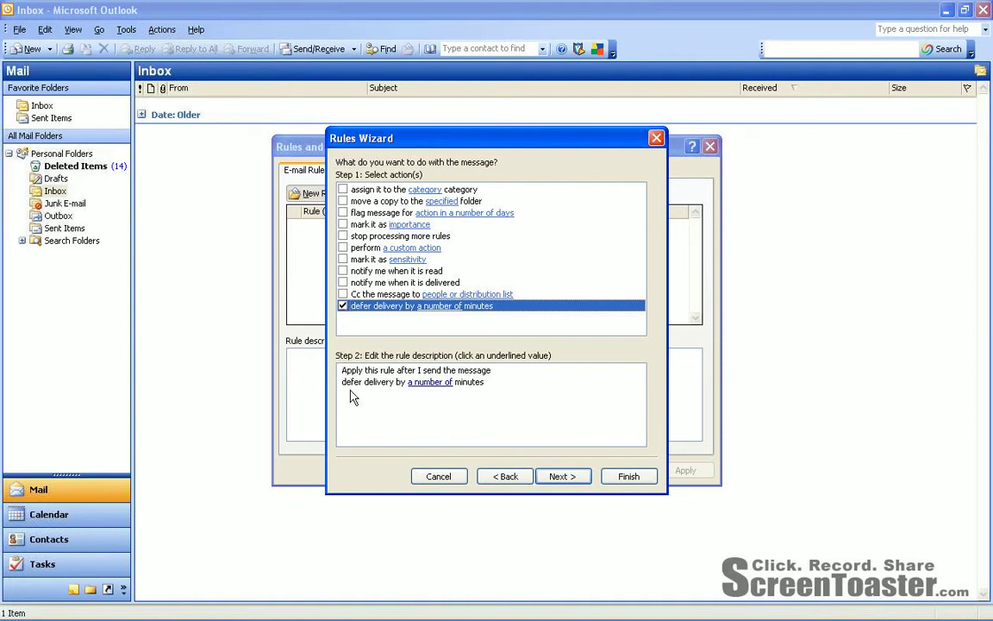
mouse_move(393, 384)
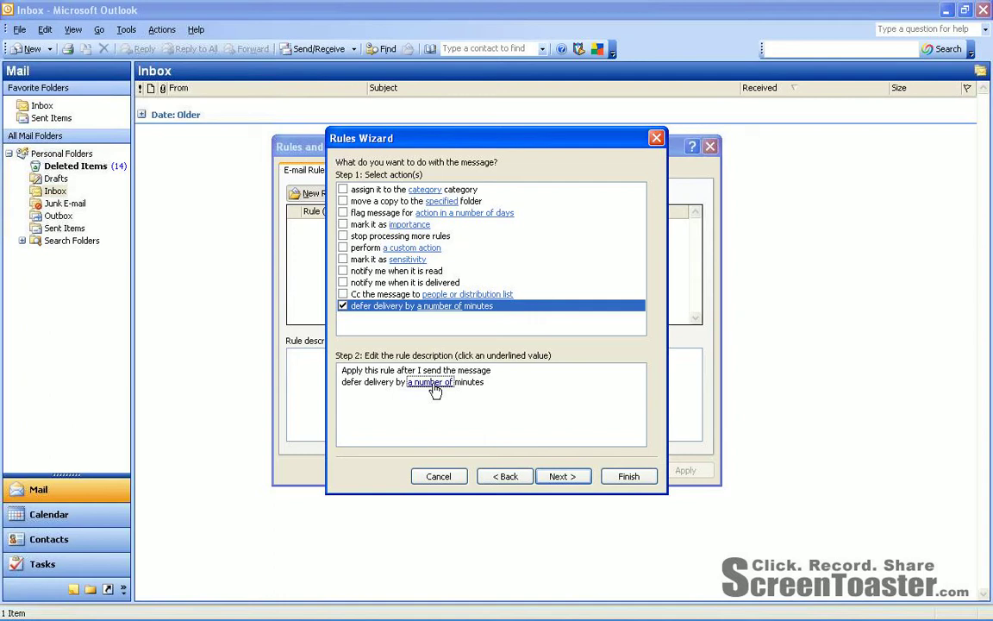
click(430, 383)
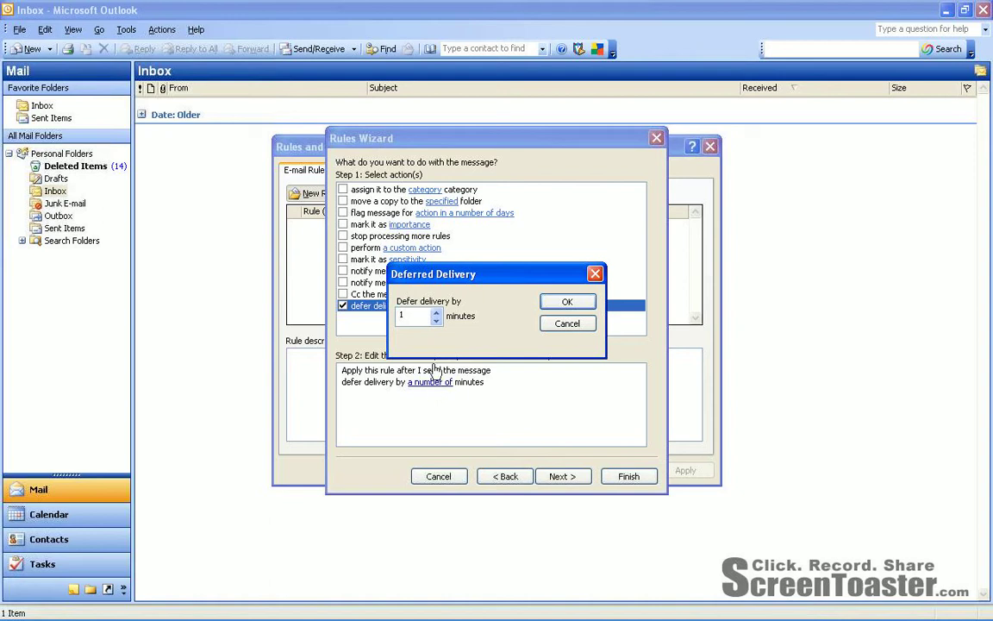
click(436, 310)
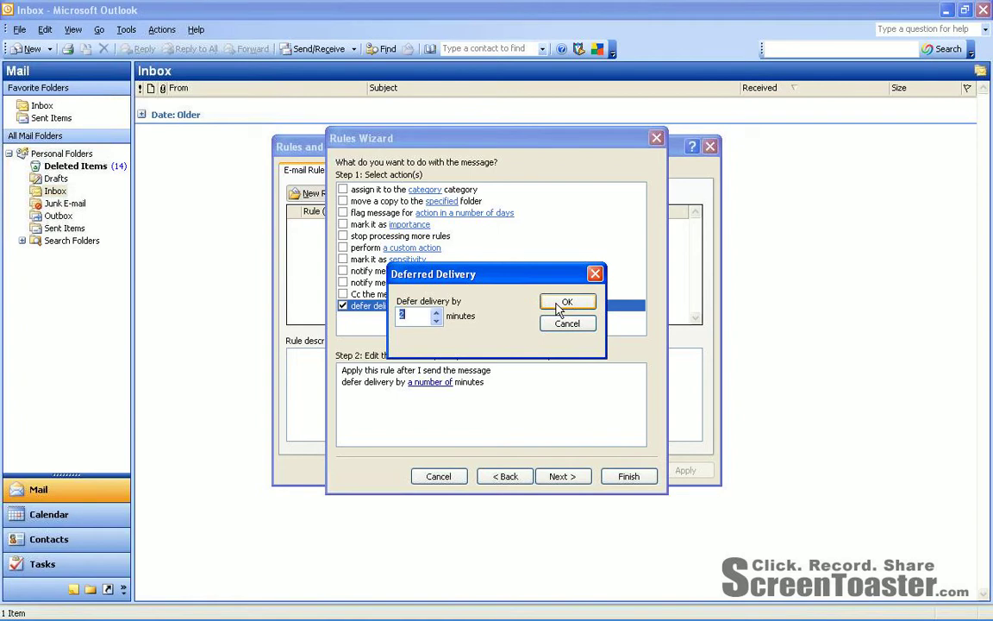
click(567, 301)
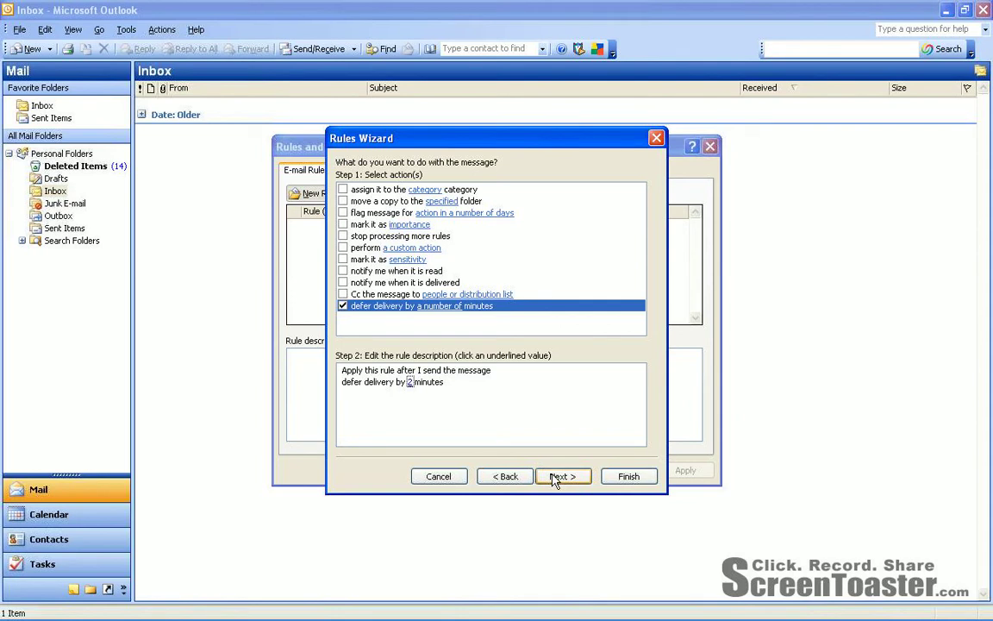
click(561, 476)
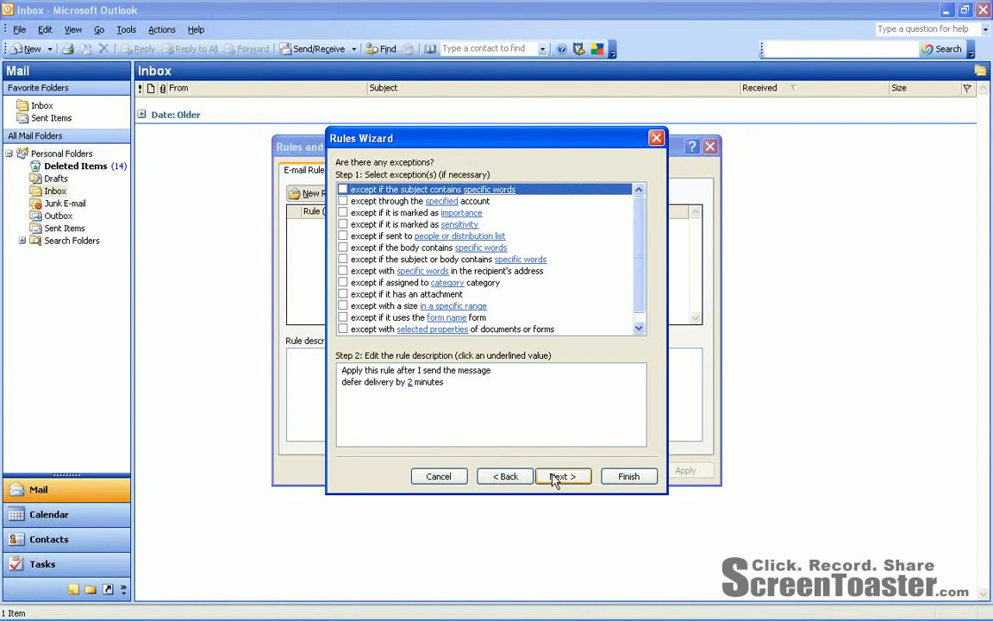
mouse_move(555, 273)
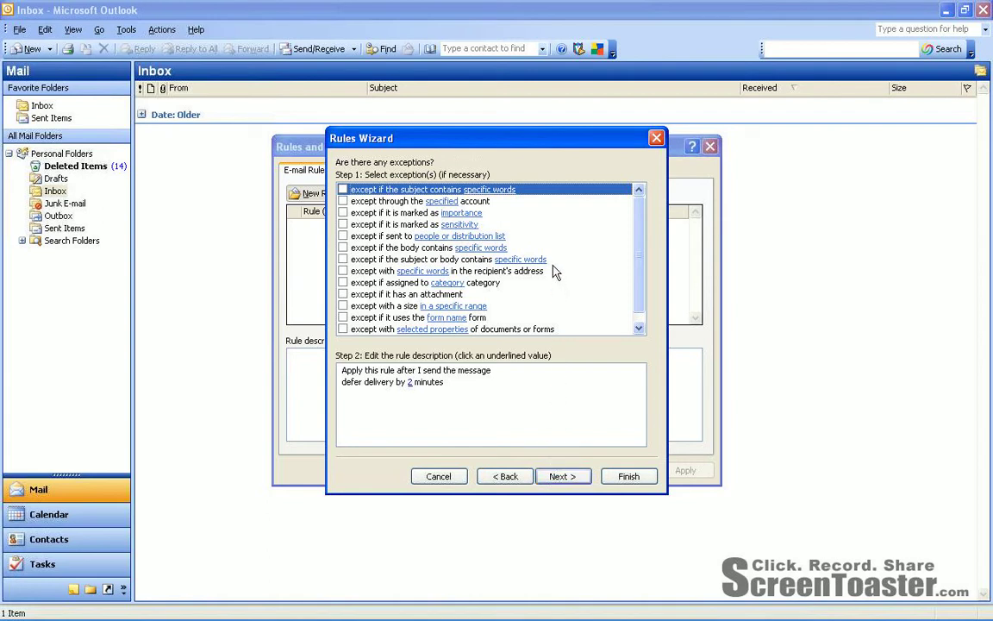
mouse_move(400, 222)
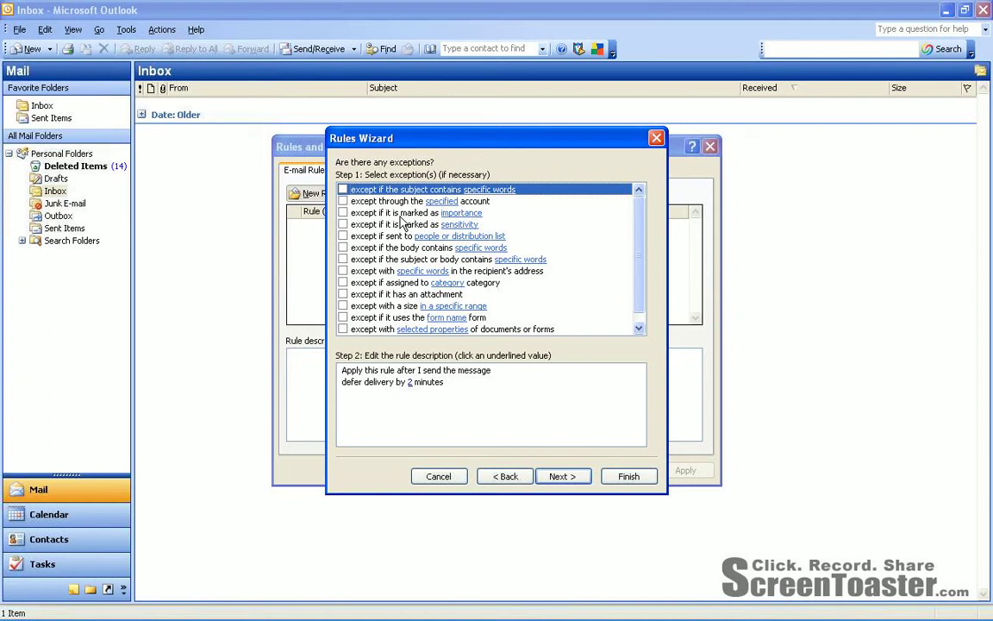
mouse_move(362, 226)
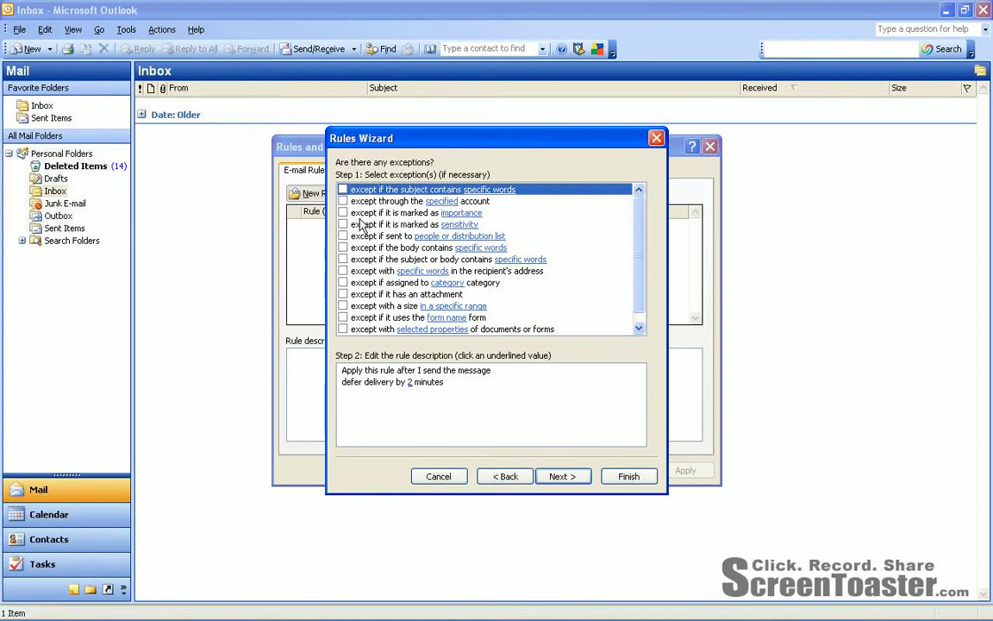
mouse_move(345, 214)
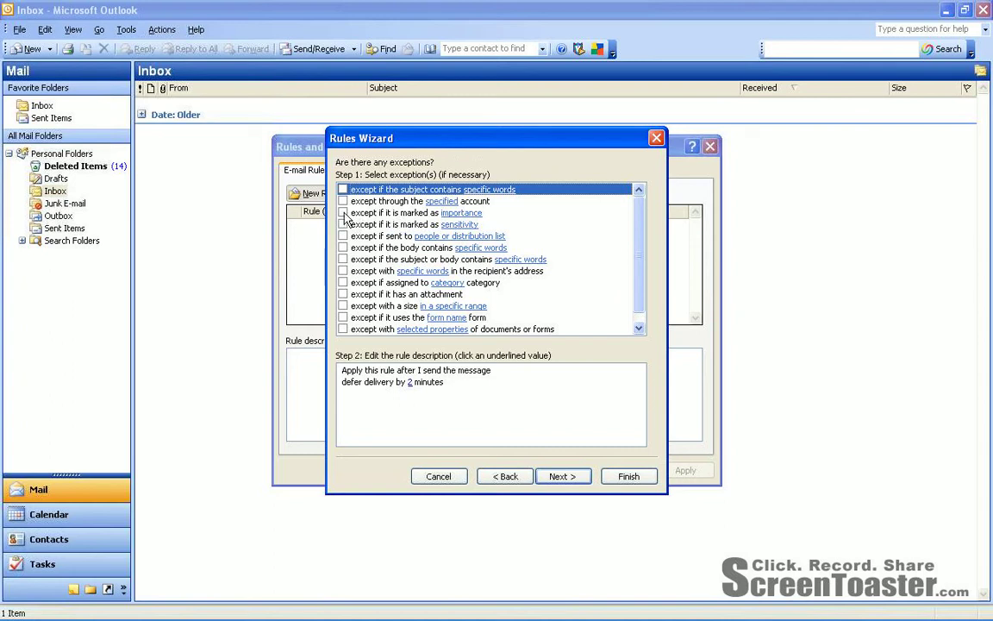
Step: Add an 'except if marked as importance' exception set to High and continue to the final step
click(343, 214)
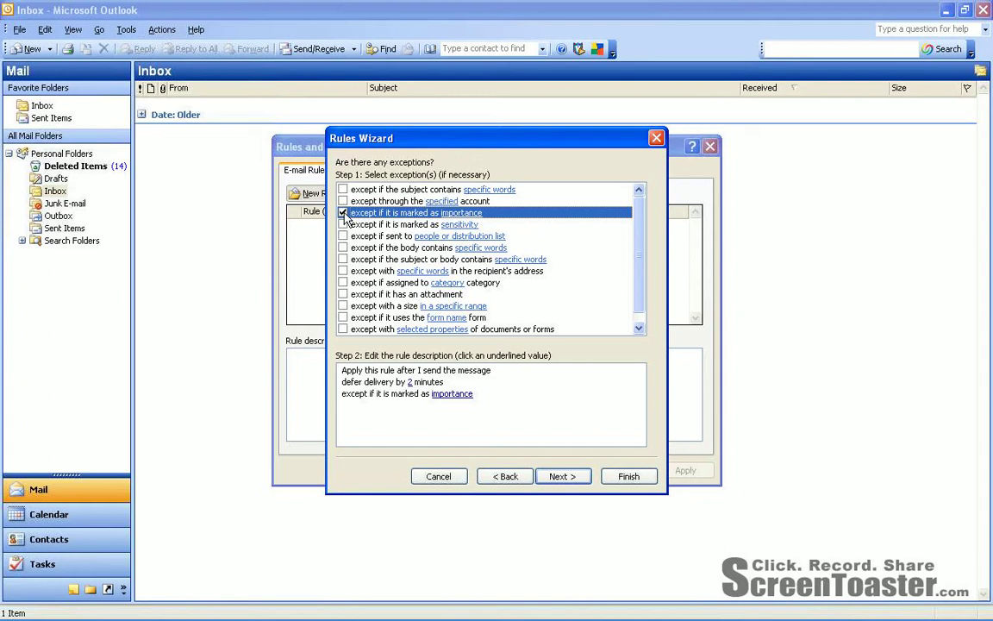
mouse_move(362, 407)
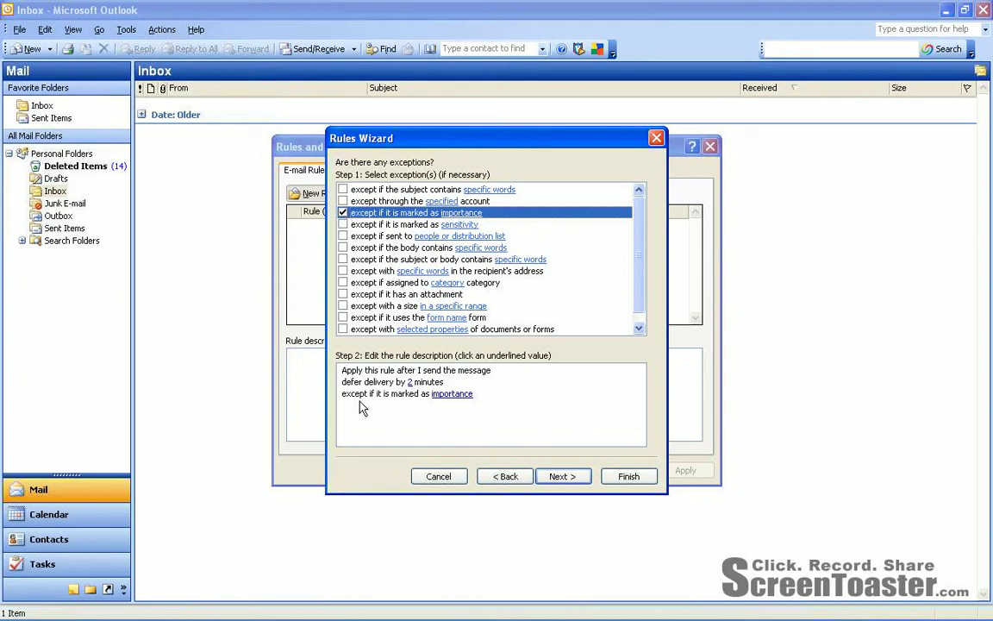
mouse_move(380, 407)
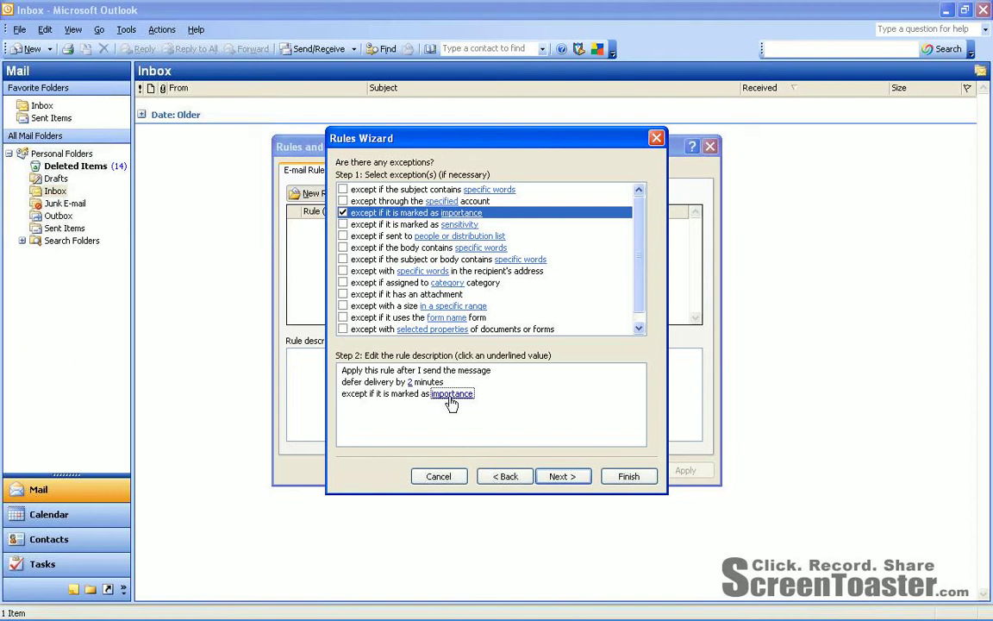
click(451, 393)
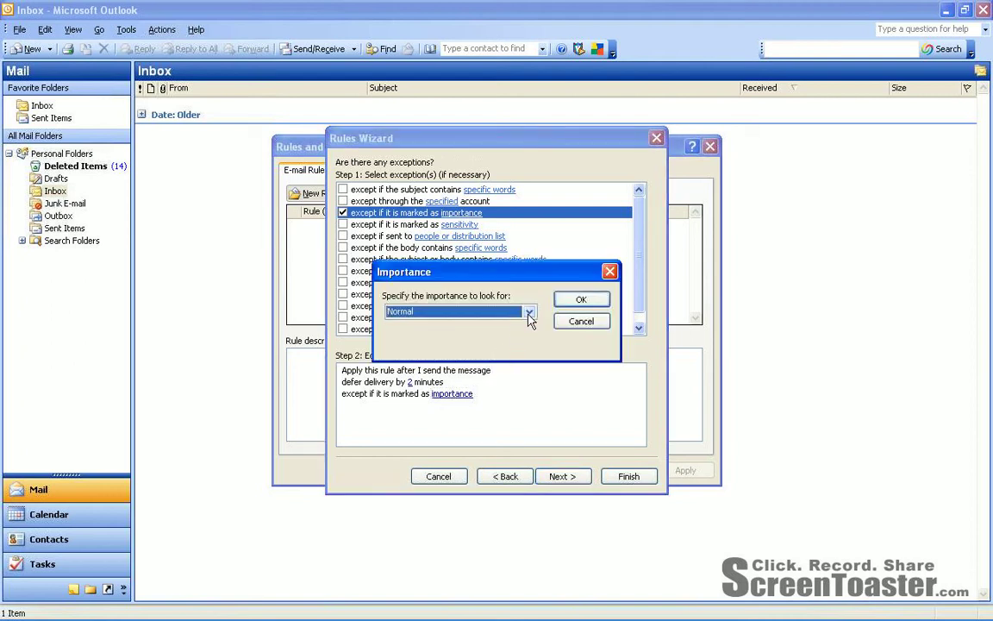
click(527, 310)
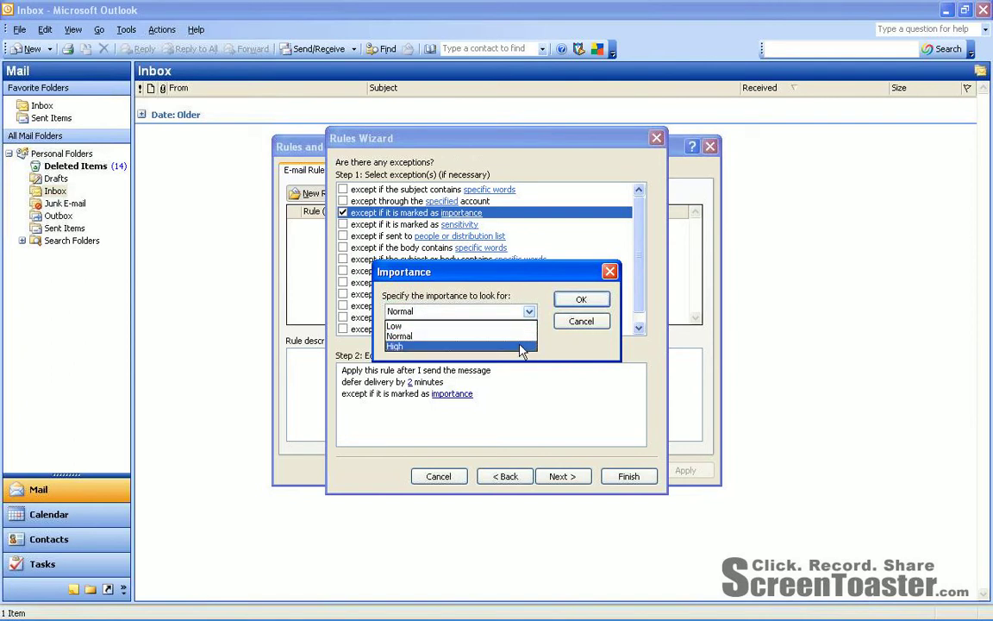
click(395, 344)
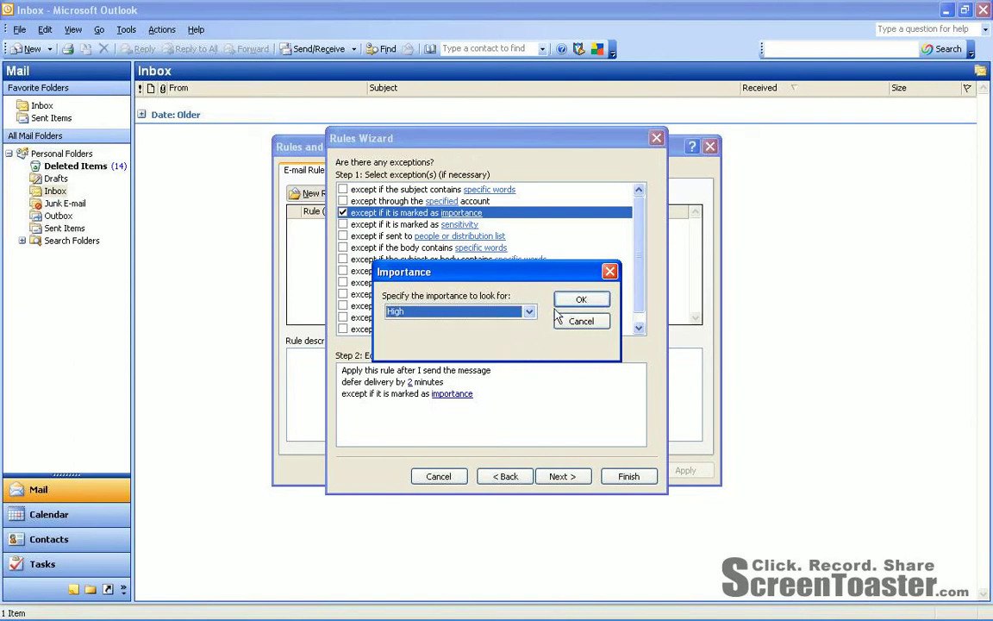
click(581, 299)
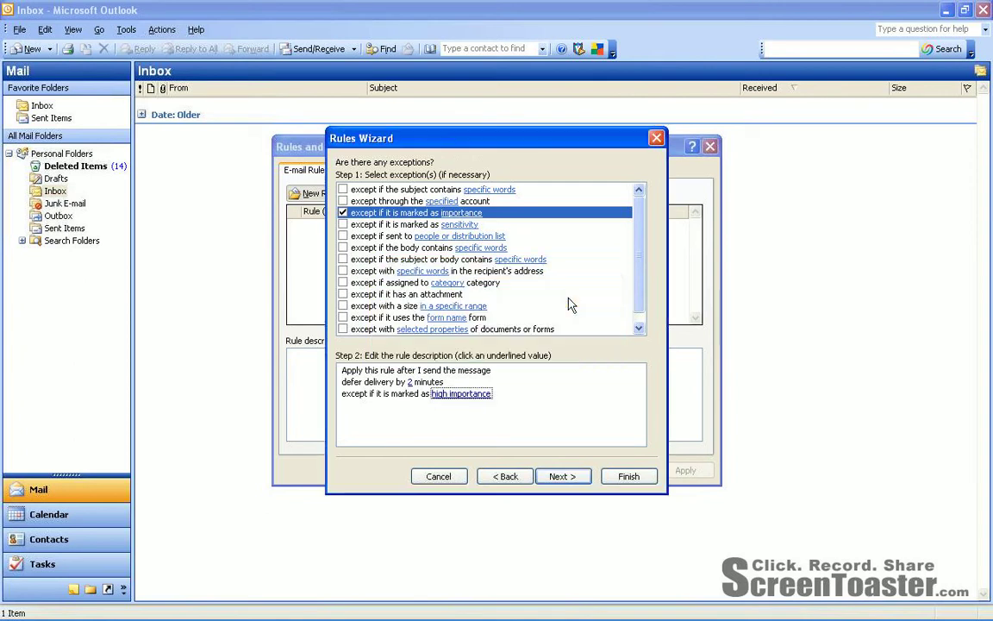
mouse_move(538, 415)
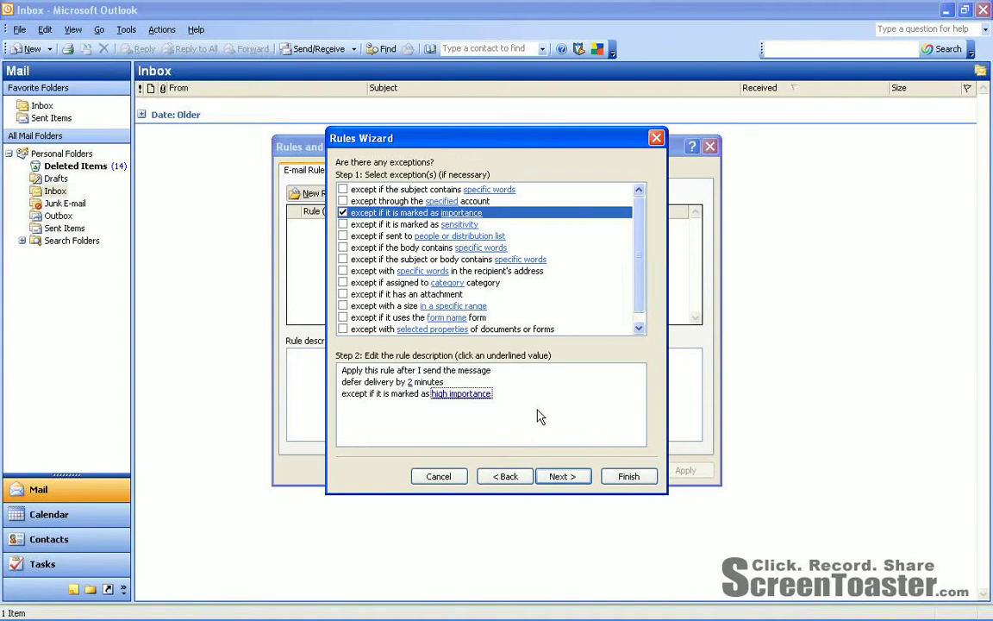
mouse_move(562, 475)
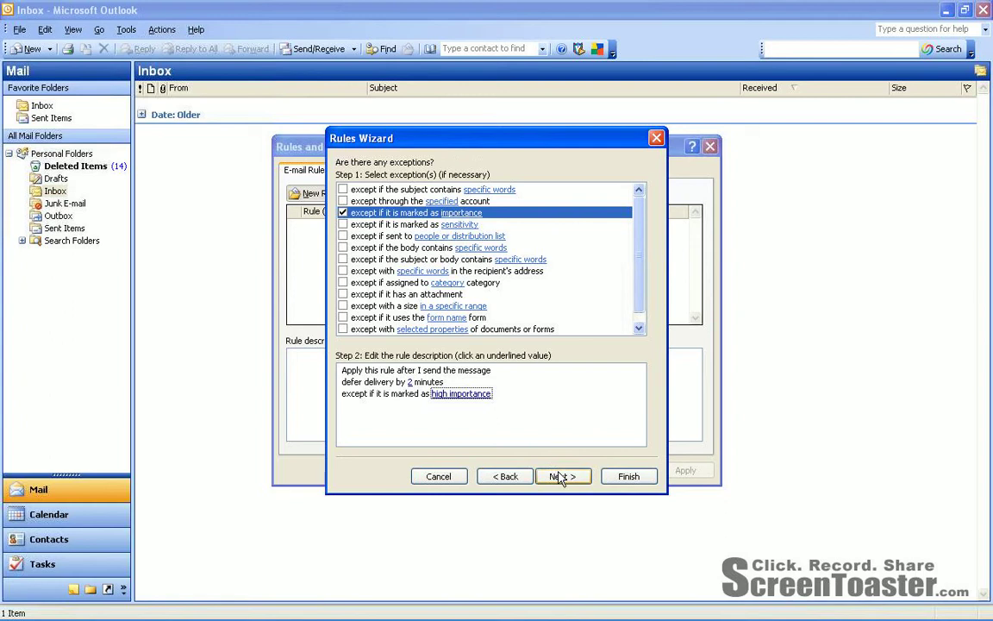
click(562, 476)
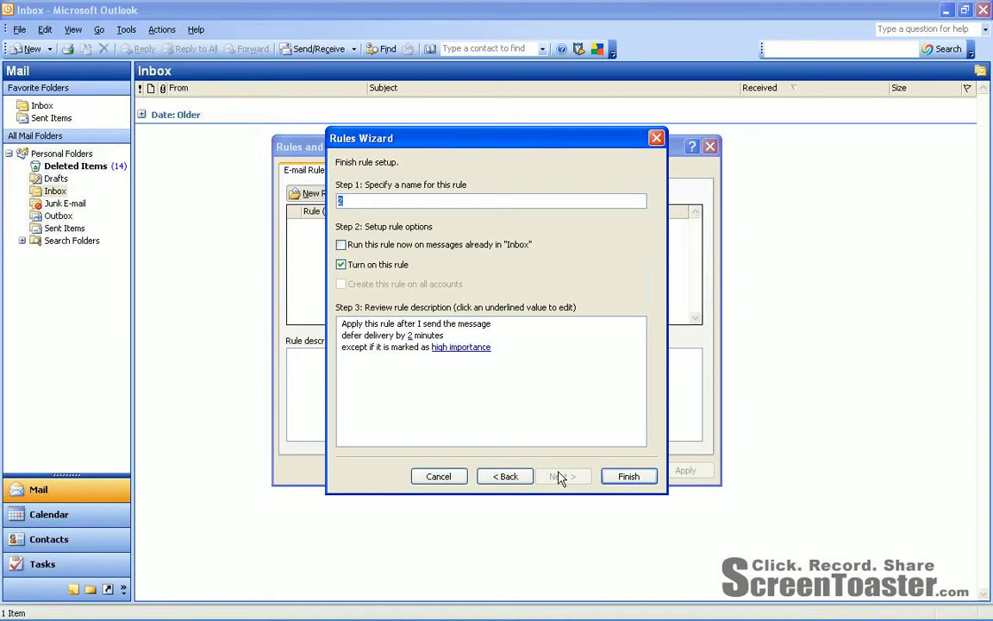
Step: Name the rule 'Delay Send', leave it turned on, finish it and apply the changes
text(Delay)
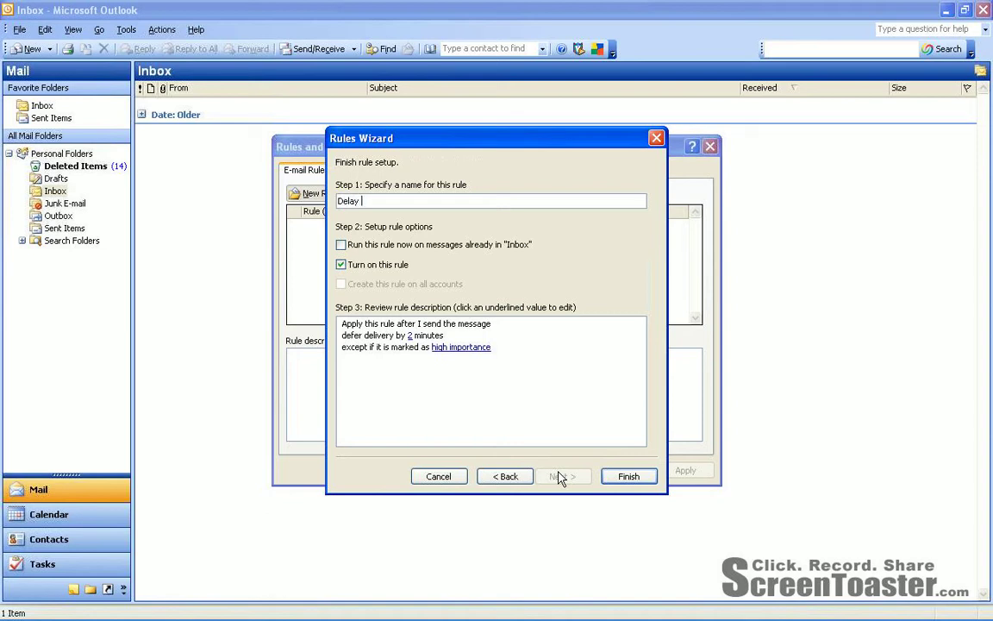
text(Send)
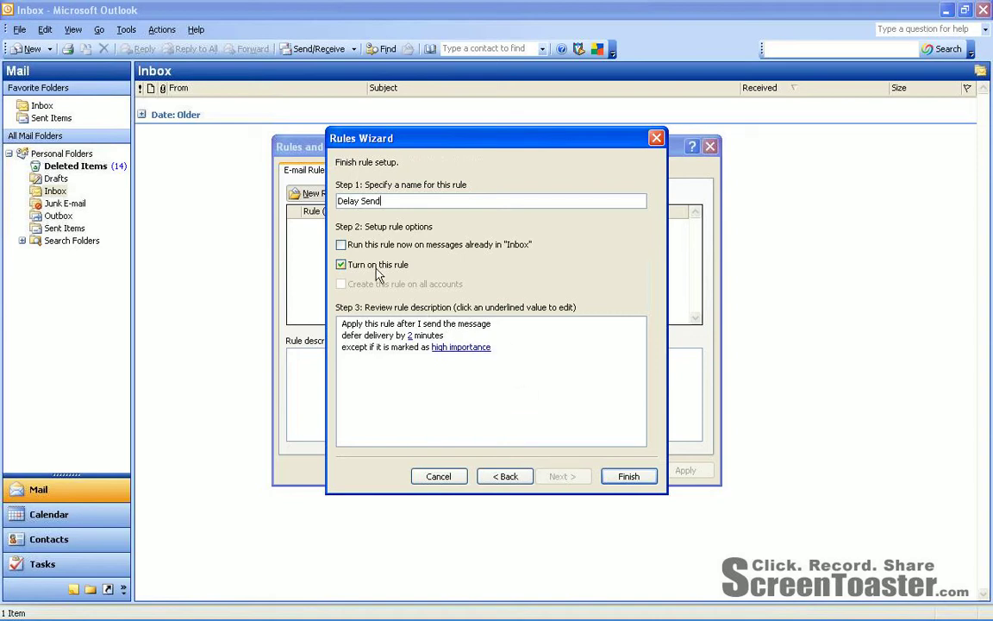
mouse_move(362, 272)
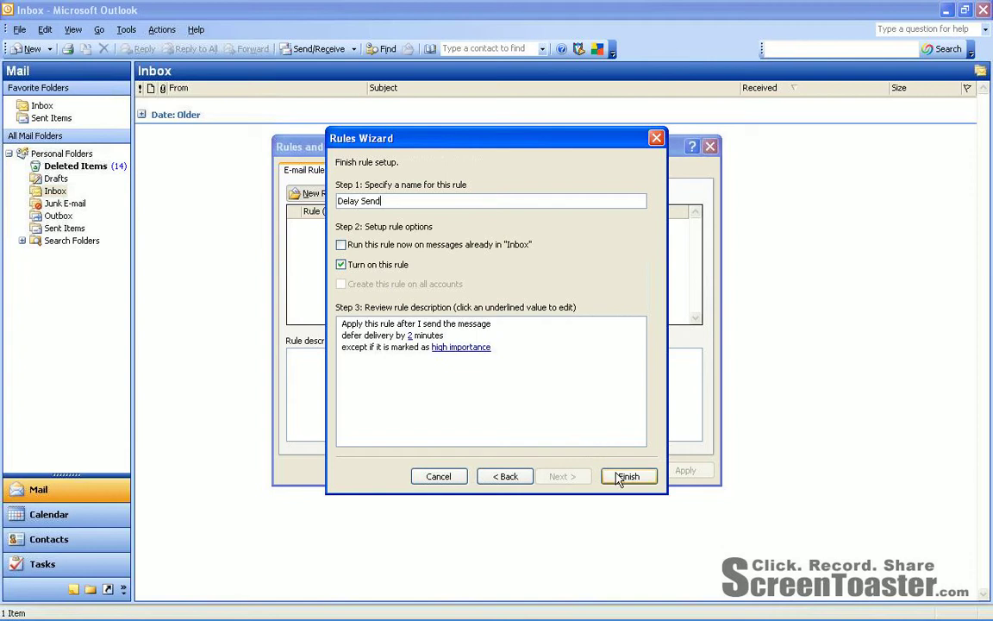
click(627, 475)
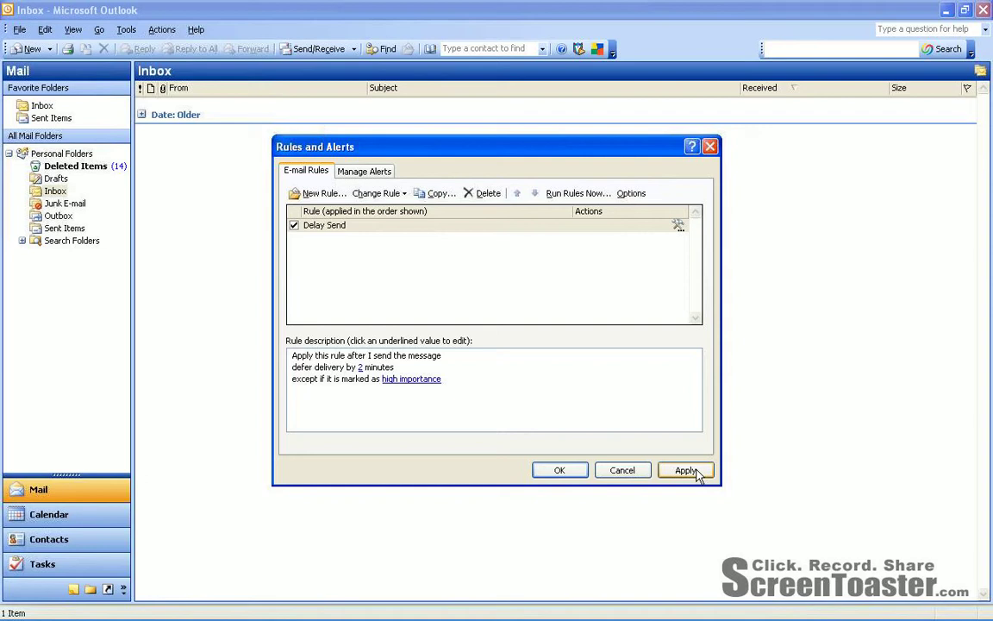
click(686, 469)
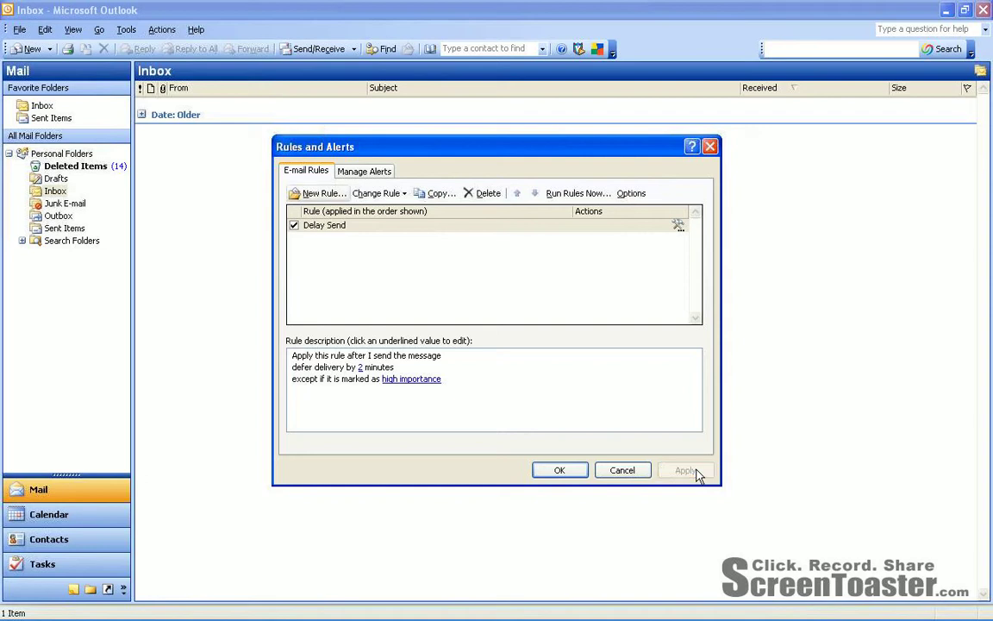